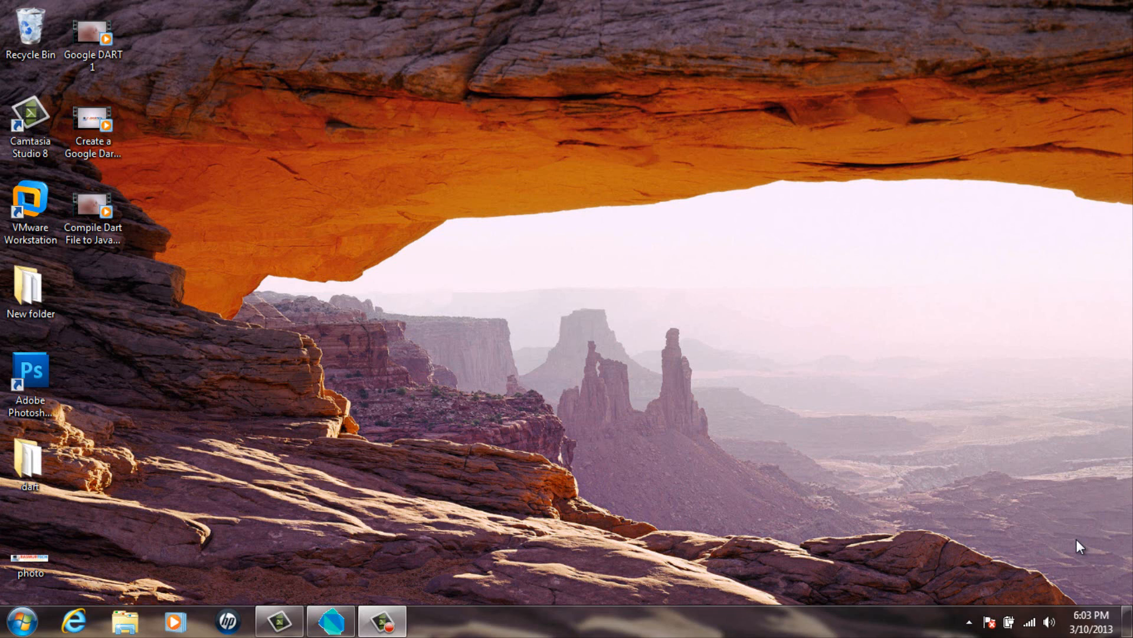
pyautogui.moveTo(735, 474)
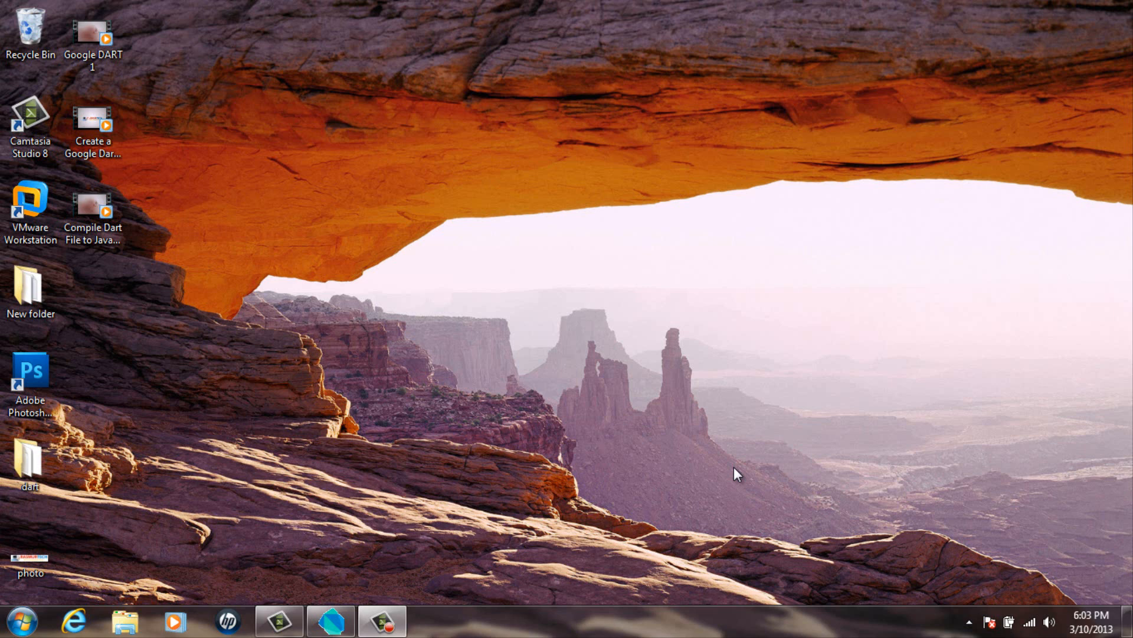
pyautogui.moveTo(329, 620)
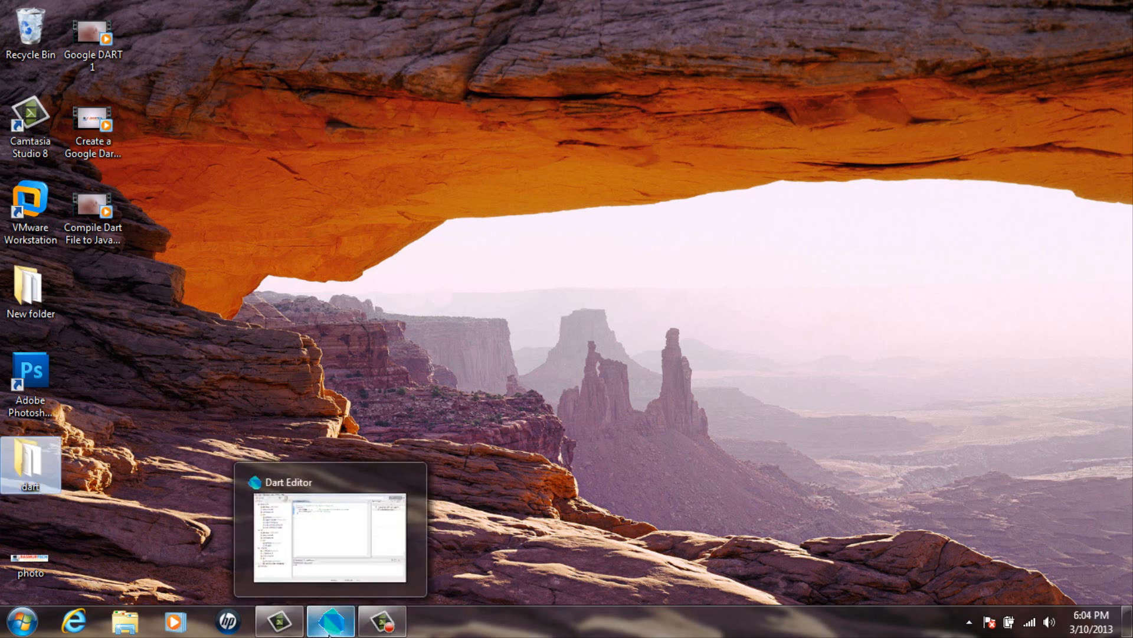
# - Focus variables.dart and add a blank line below main's closing brace
pyautogui.click(329, 529)
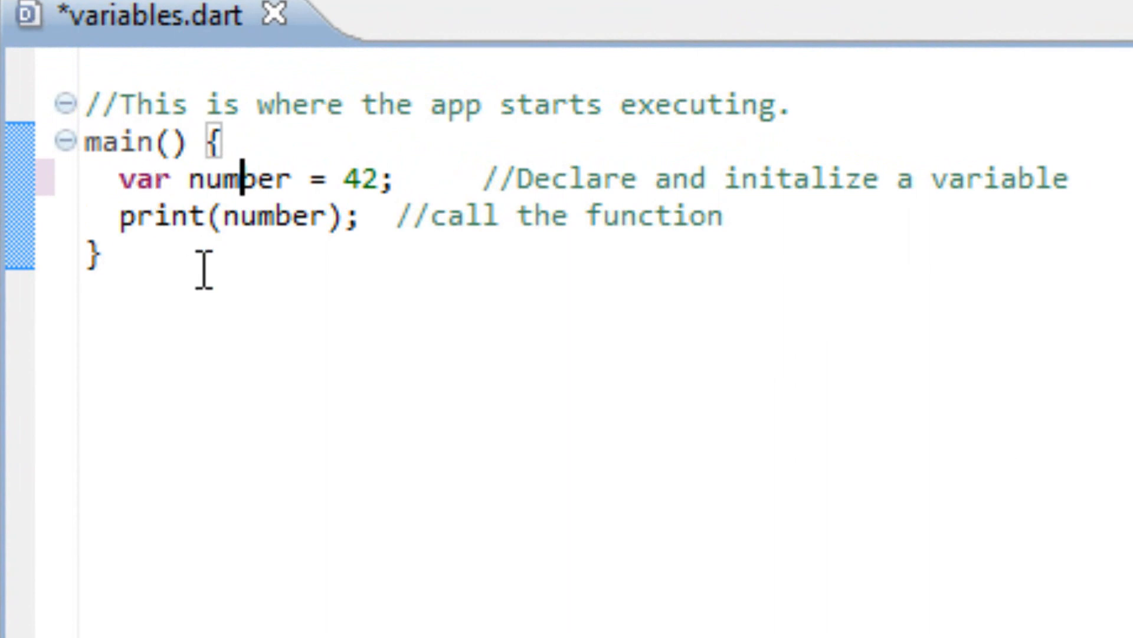
pyautogui.click(101, 253)
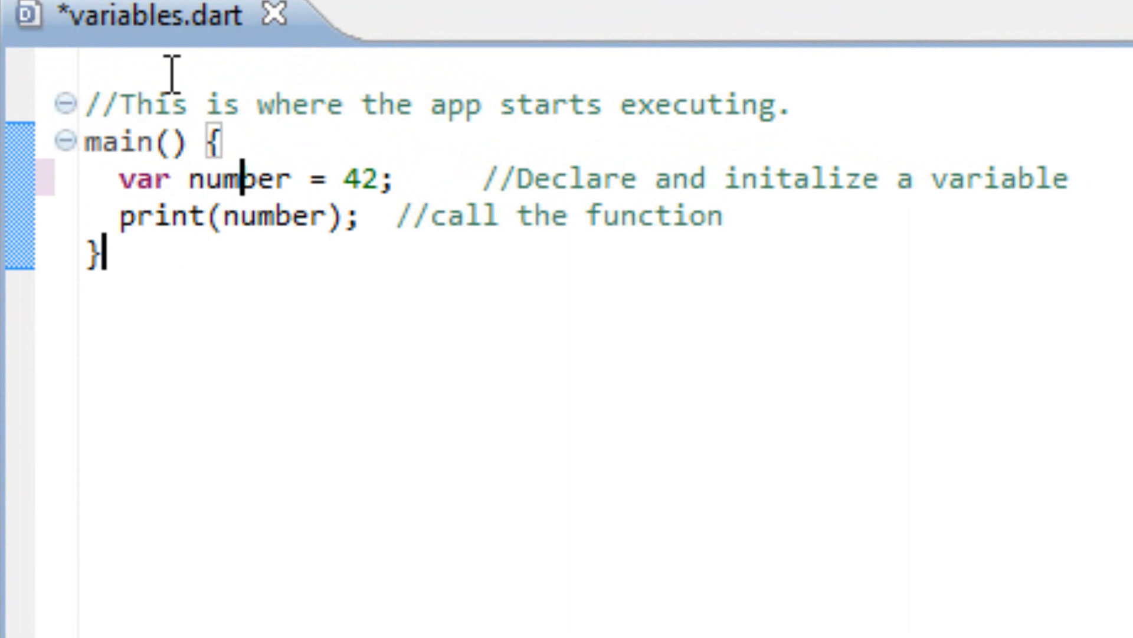
pyautogui.moveTo(94, 105); pyautogui.dragTo(433, 106)
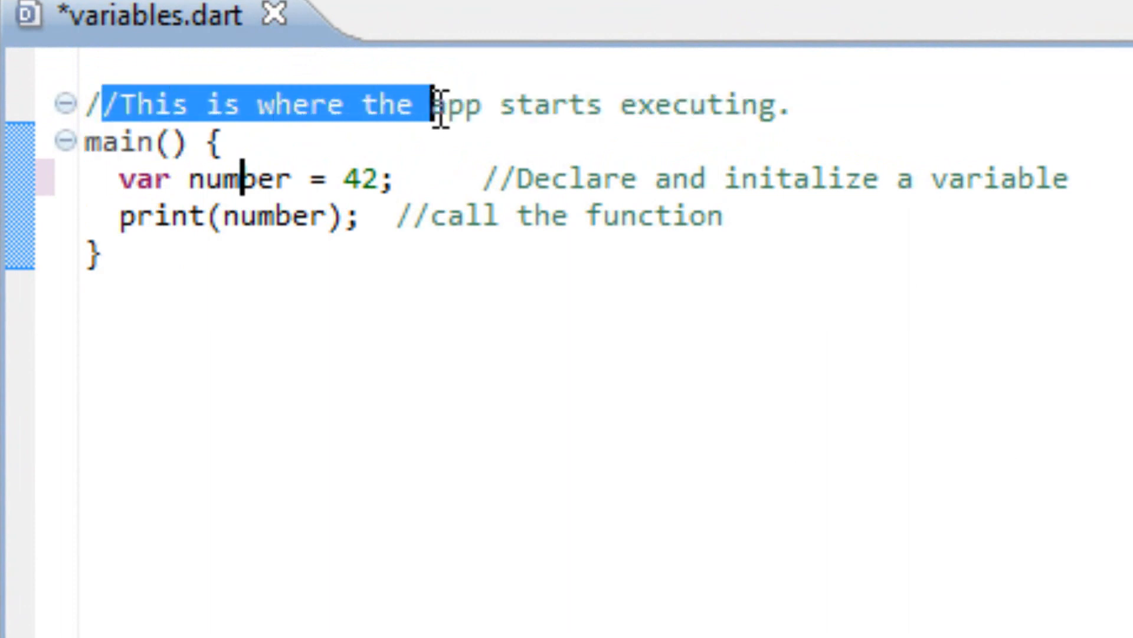
pyautogui.moveTo(112, 86)
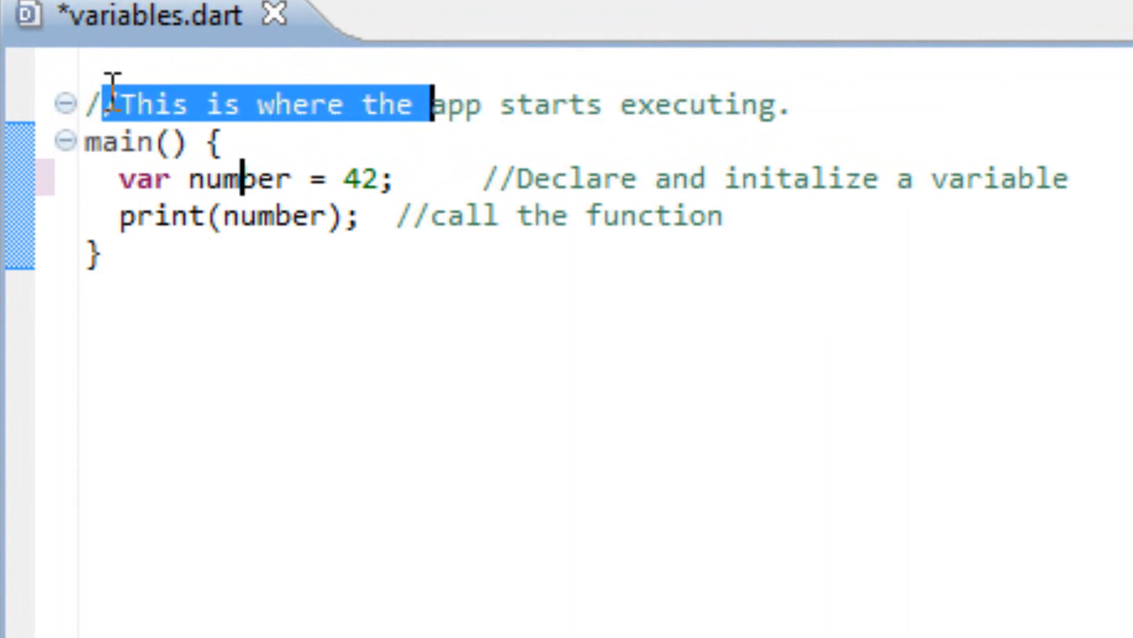
pyautogui.click(116, 105)
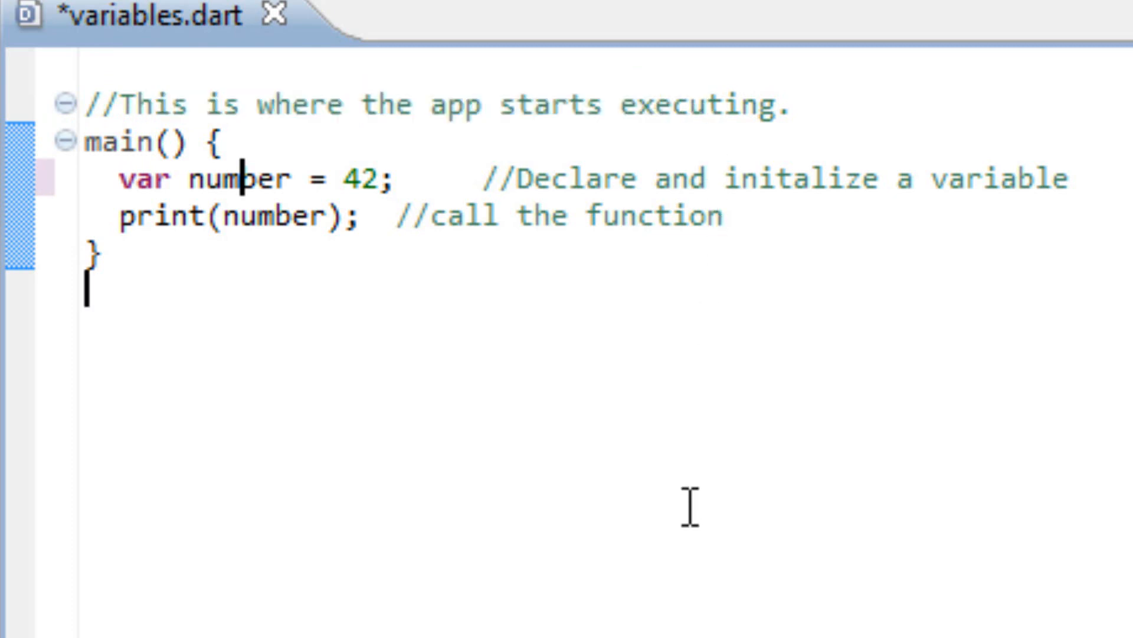
pyautogui.press('BackSpace')
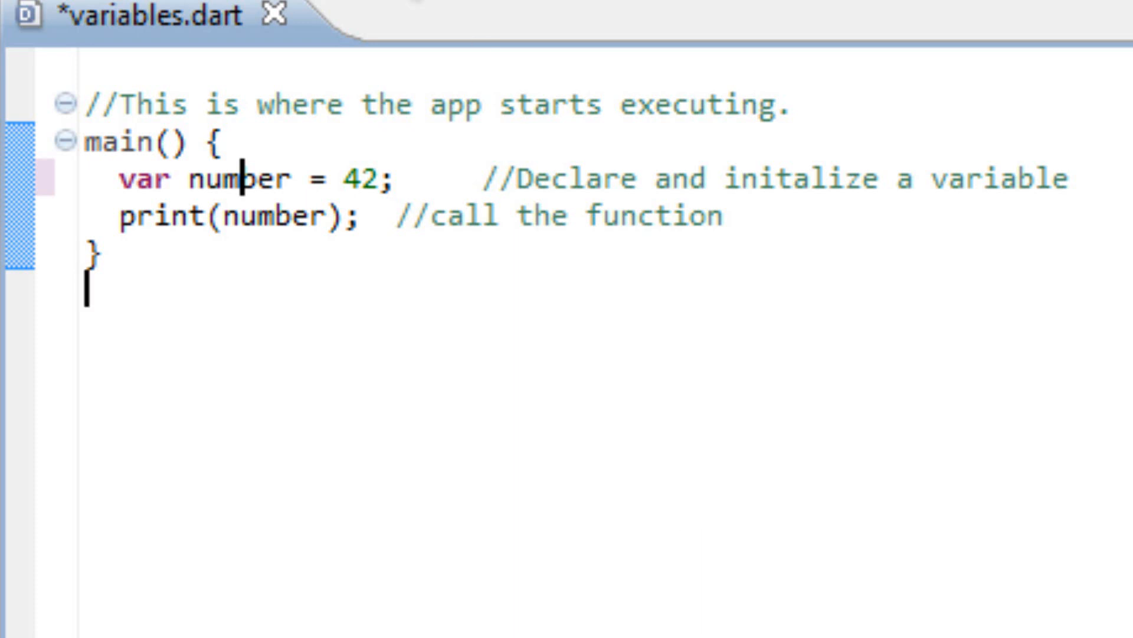
pyautogui.moveTo(118, 142)
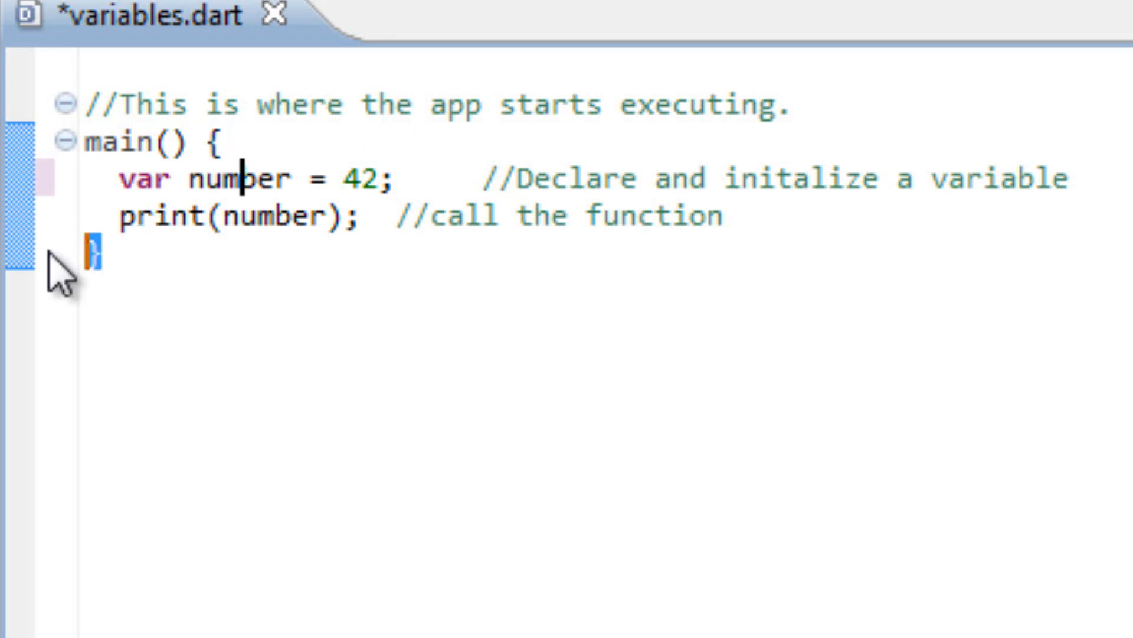
pyautogui.moveTo(89, 404)
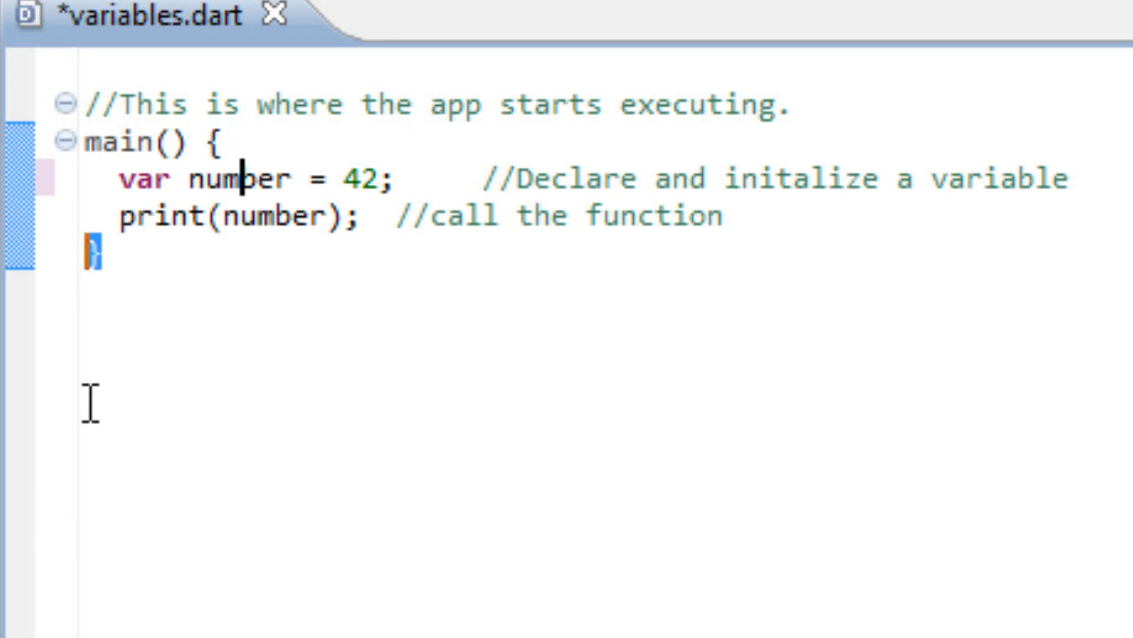
pyautogui.moveTo(116, 148)
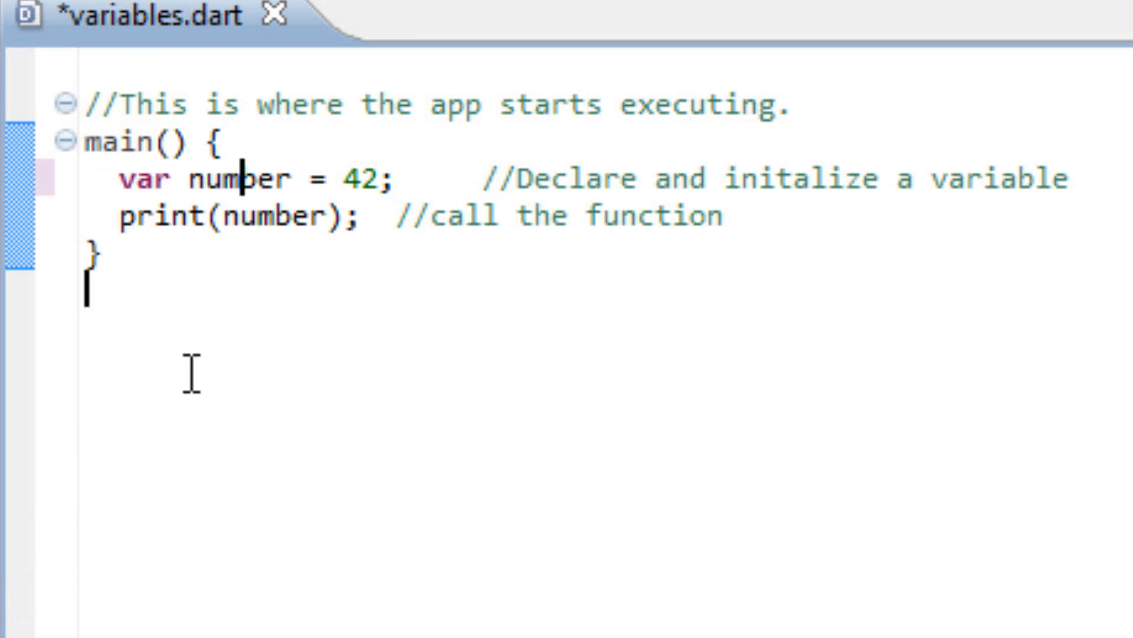
pyautogui.moveTo(119, 179); pyautogui.dragTo(242, 179)
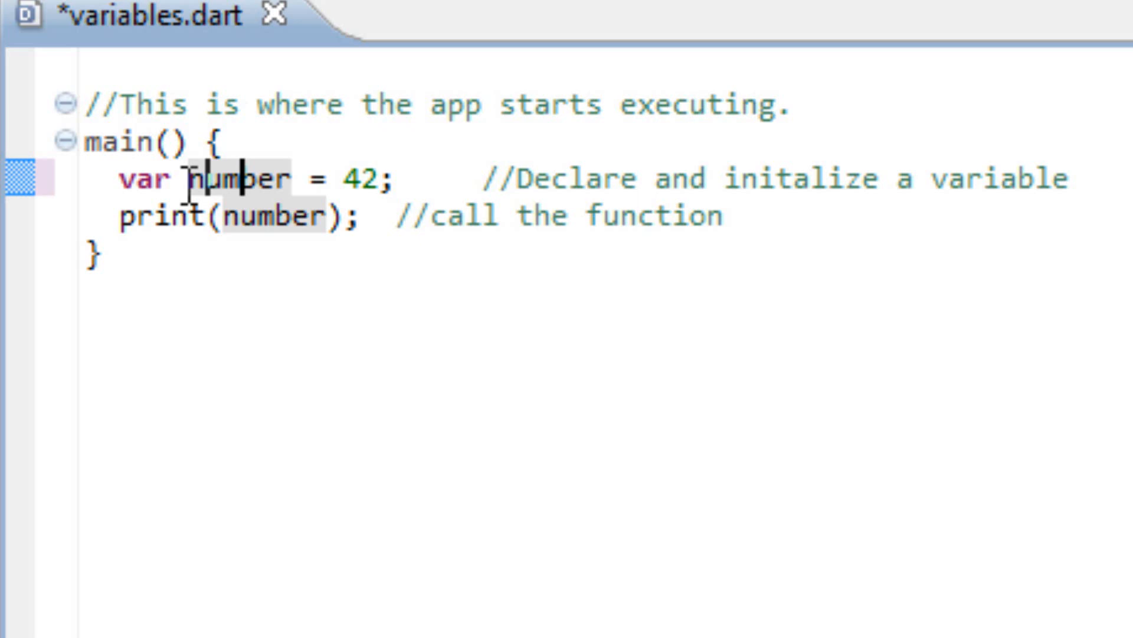
pyautogui.doubleClick(239, 178)
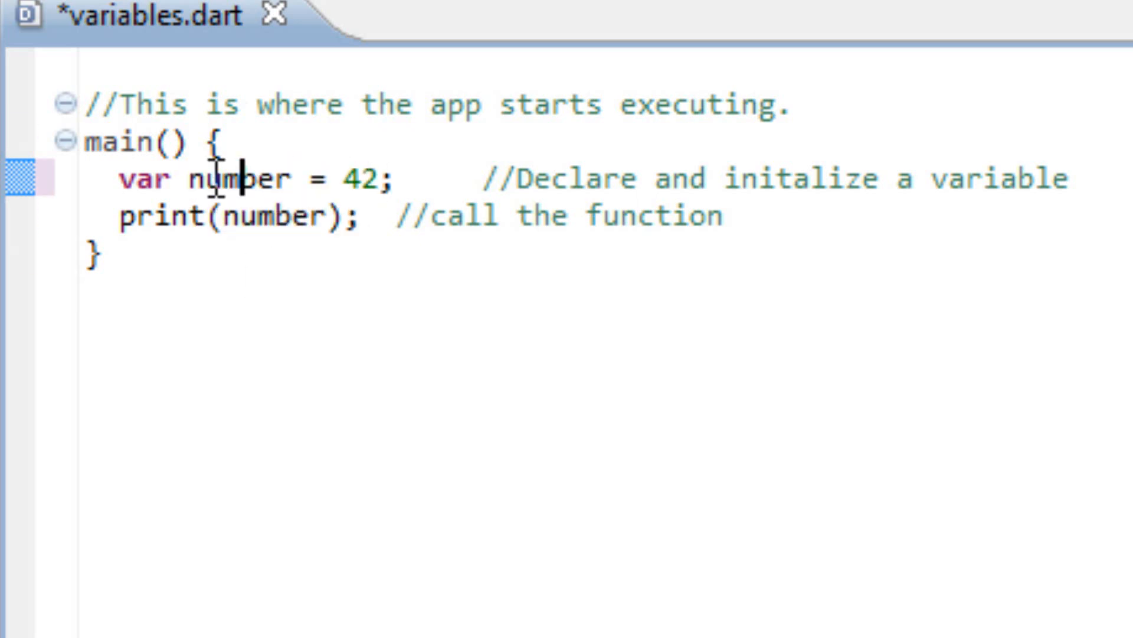
pyautogui.doubleClick(238, 178)
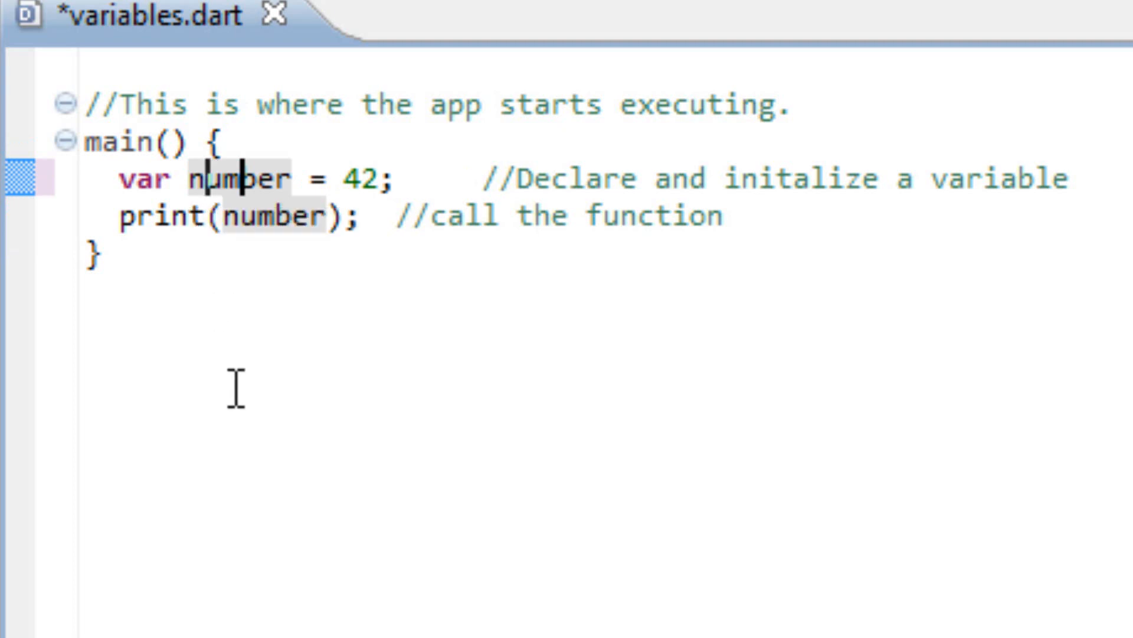
pyautogui.moveTo(307, 179)
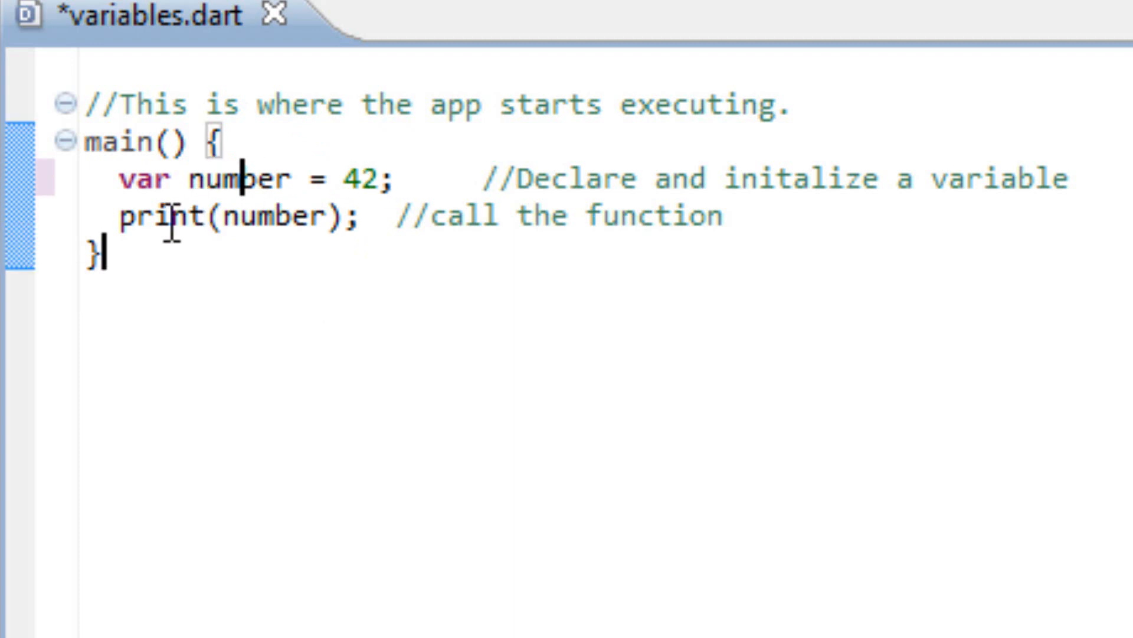
pyautogui.moveTo(230, 217)
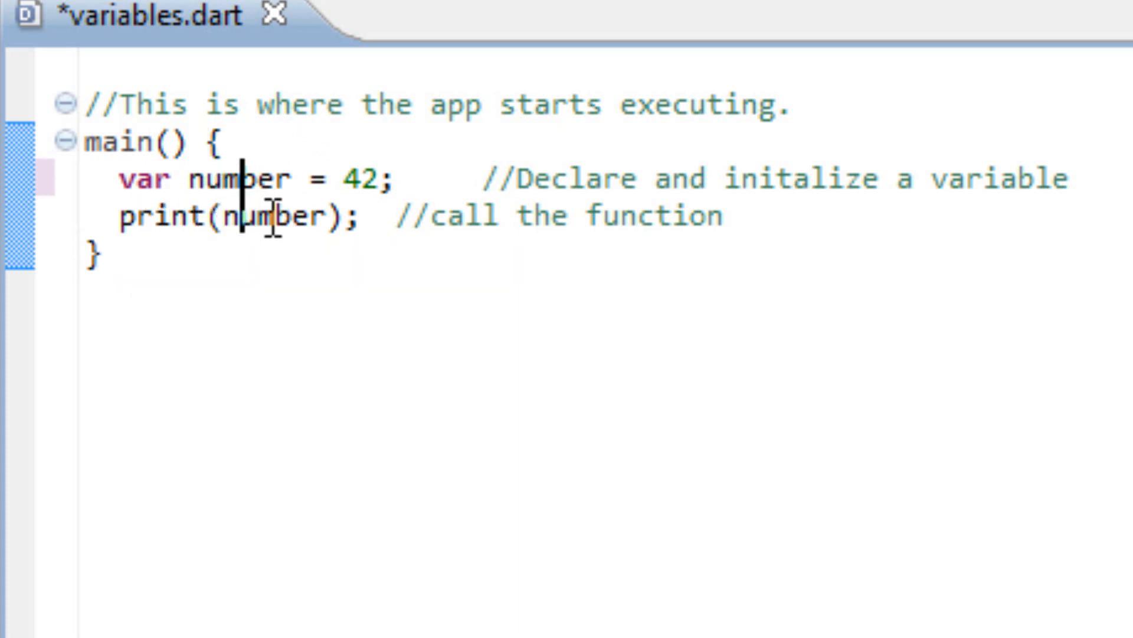
pyautogui.doubleClick(283, 216)
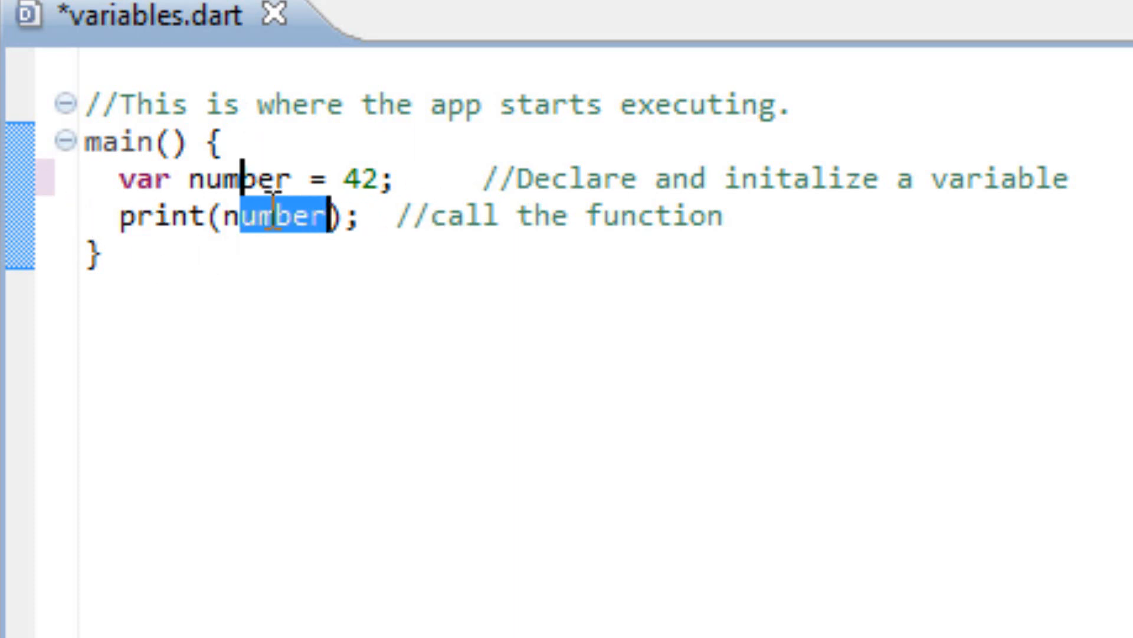
pyautogui.moveTo(278, 177)
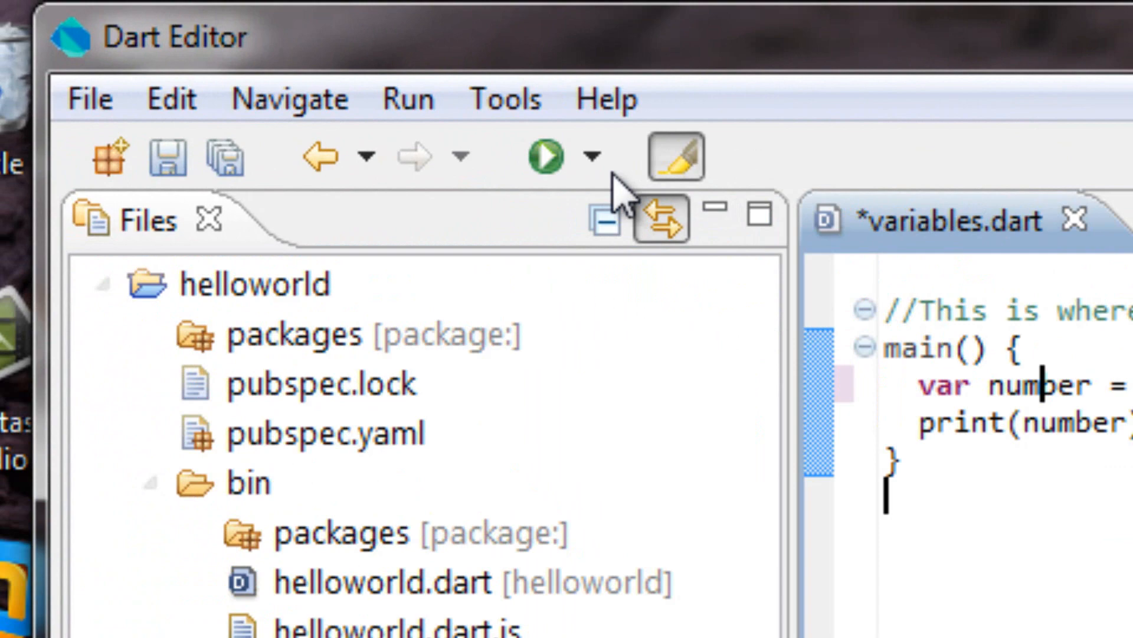
# - Run variables.dart, confirming the save in the Save and Launch dialog
pyautogui.click(540, 157)
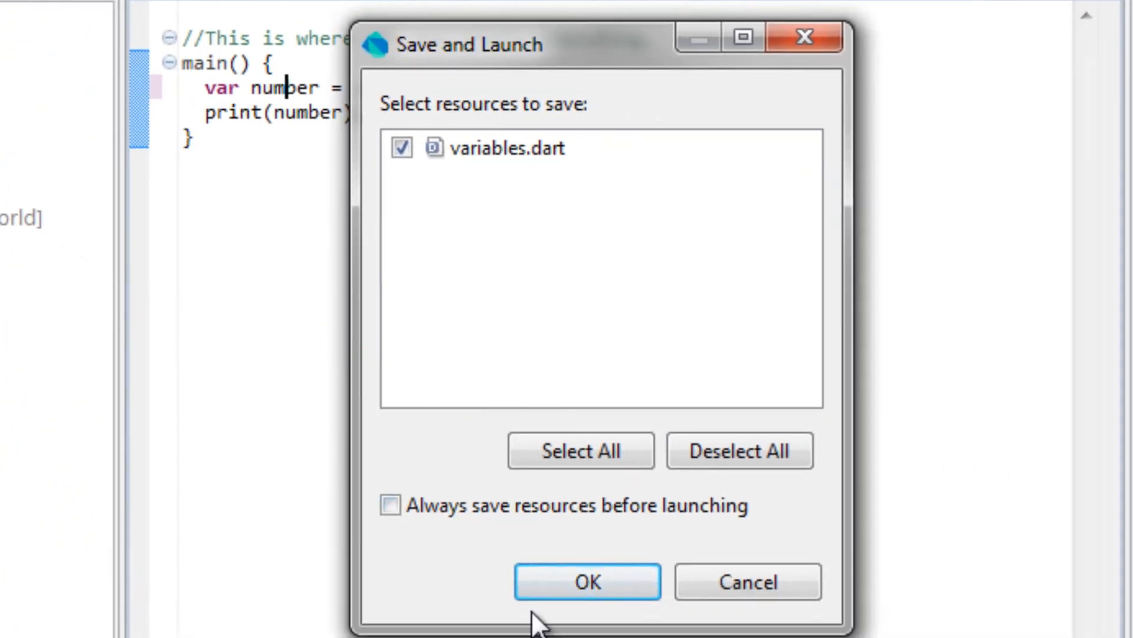
pyautogui.click(587, 581)
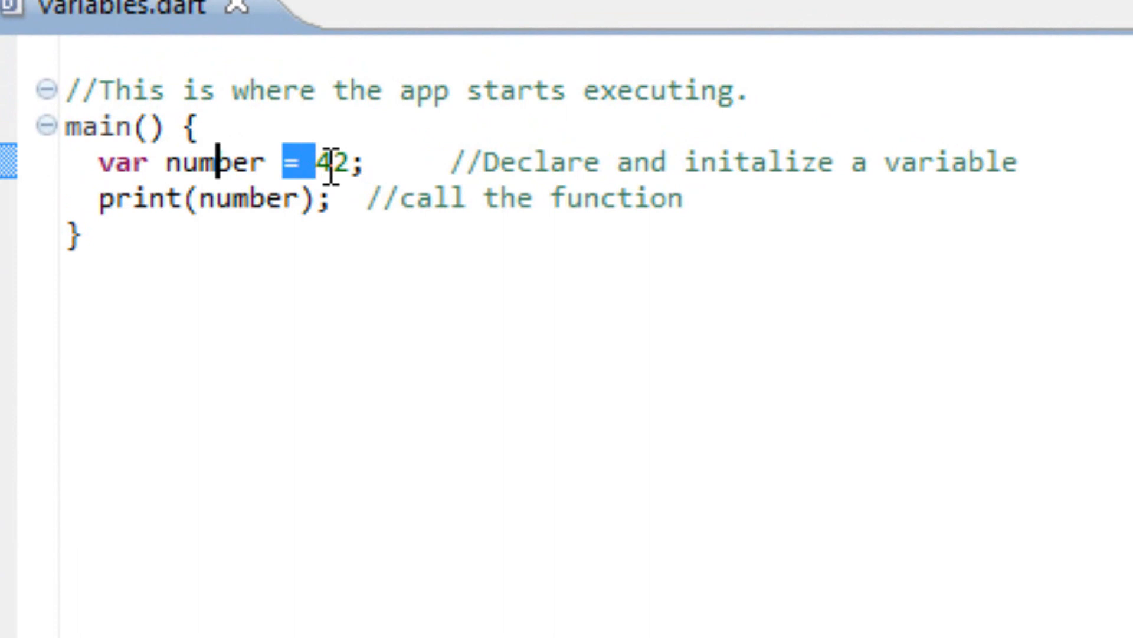
pyautogui.click(334, 160)
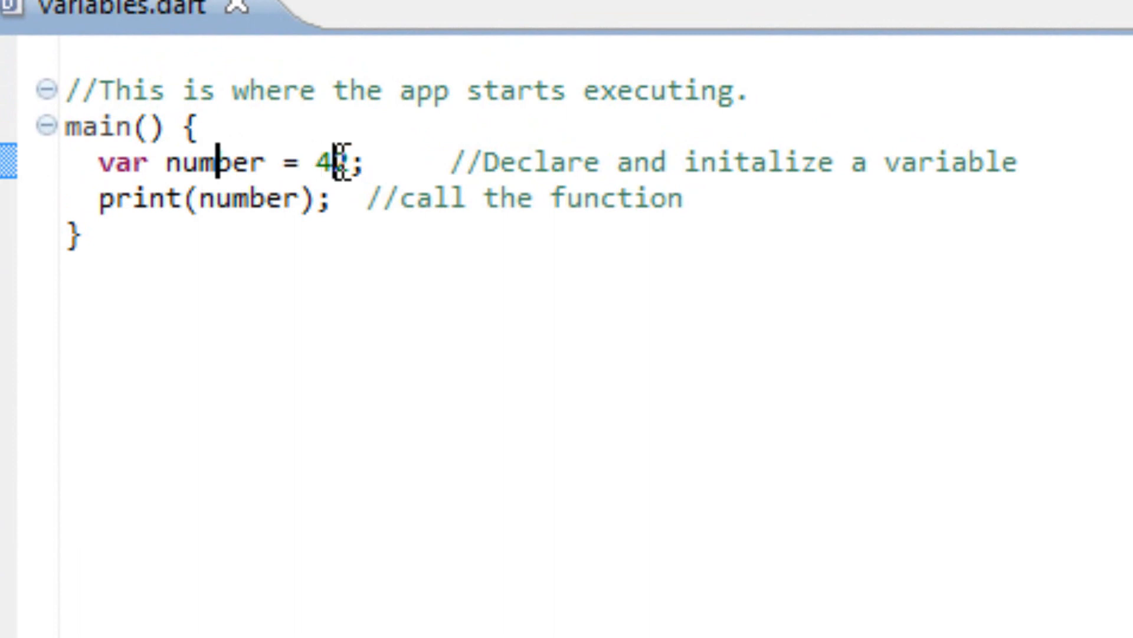
pyautogui.write('2')
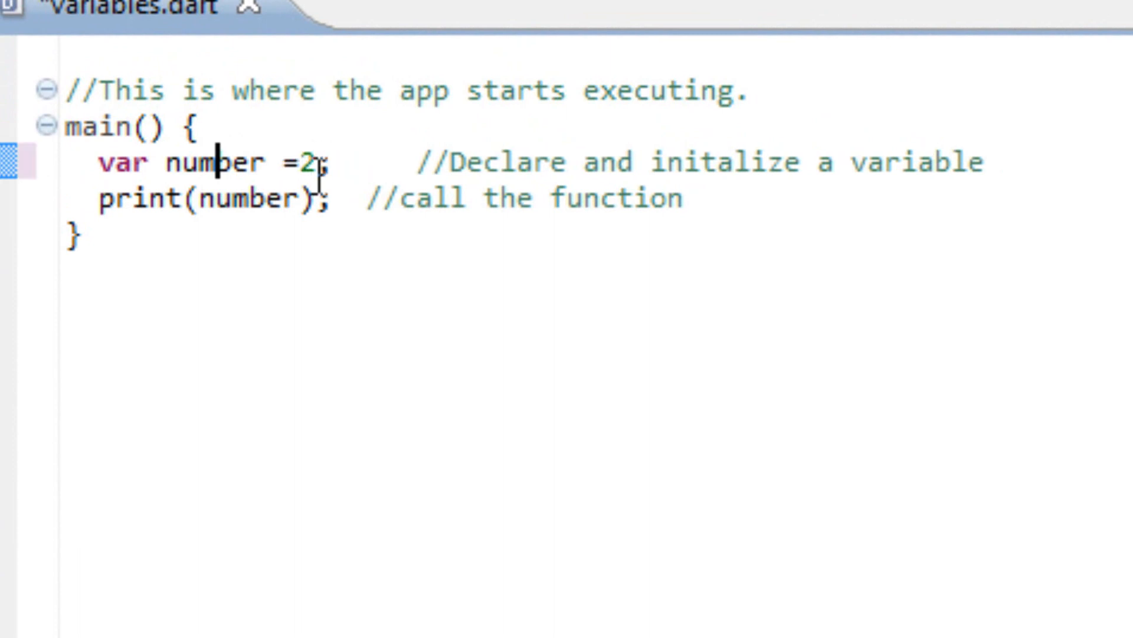
pyautogui.press('Backspace')
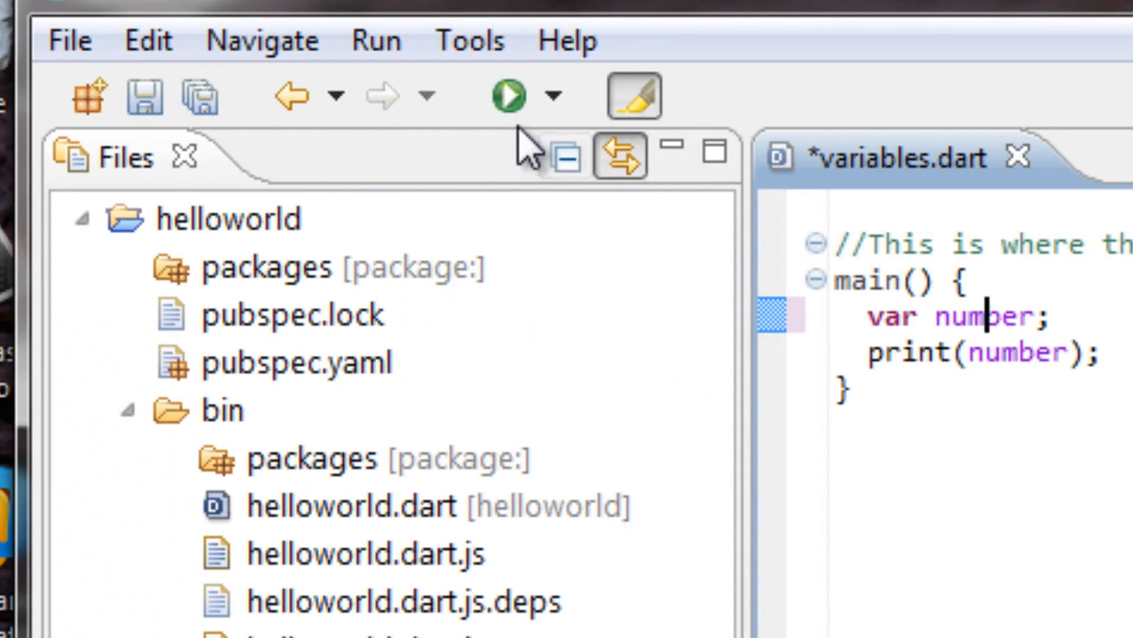
pyautogui.moveTo(504, 96)
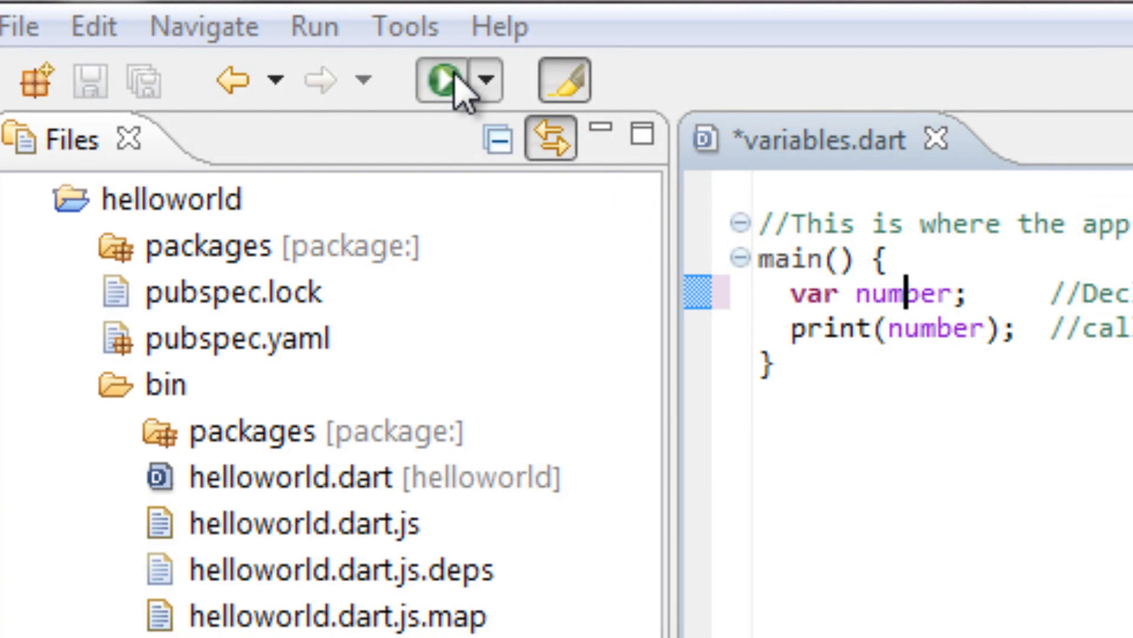
pyautogui.click(446, 79)
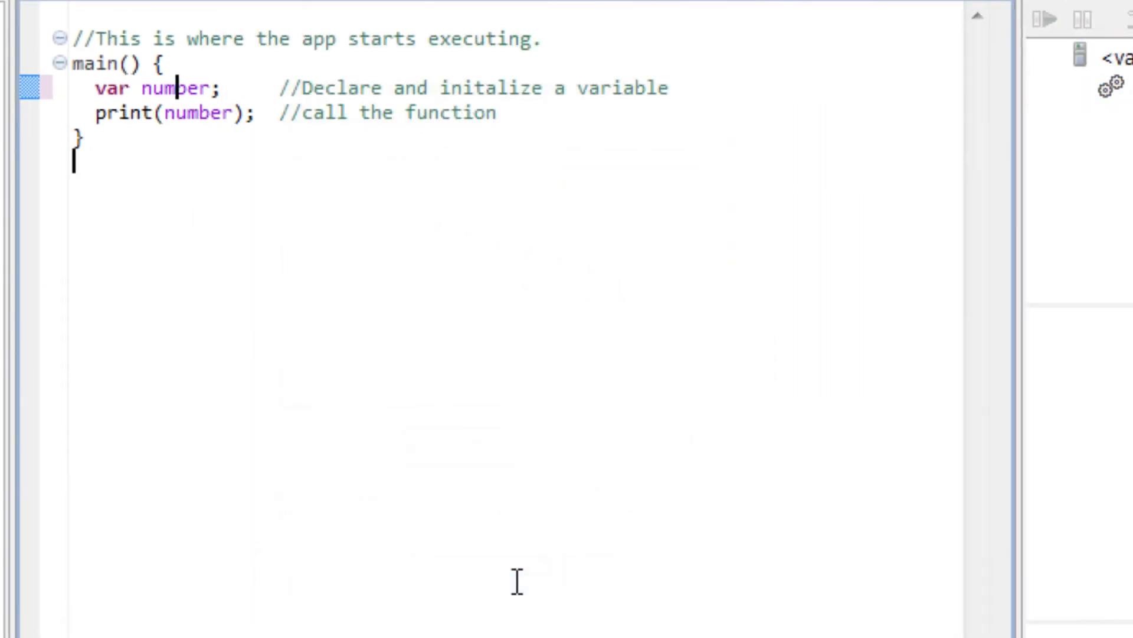
pyautogui.click(1038, 20)
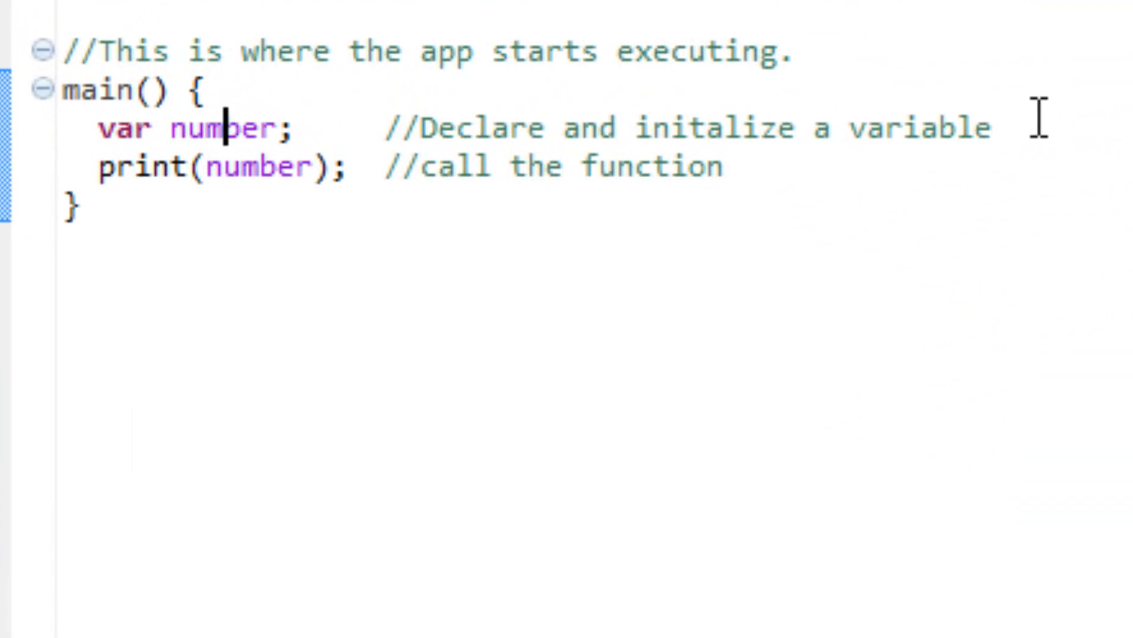
# - Write var Blue = 'Hat' on the line below the number declaration
pyautogui.write('va')
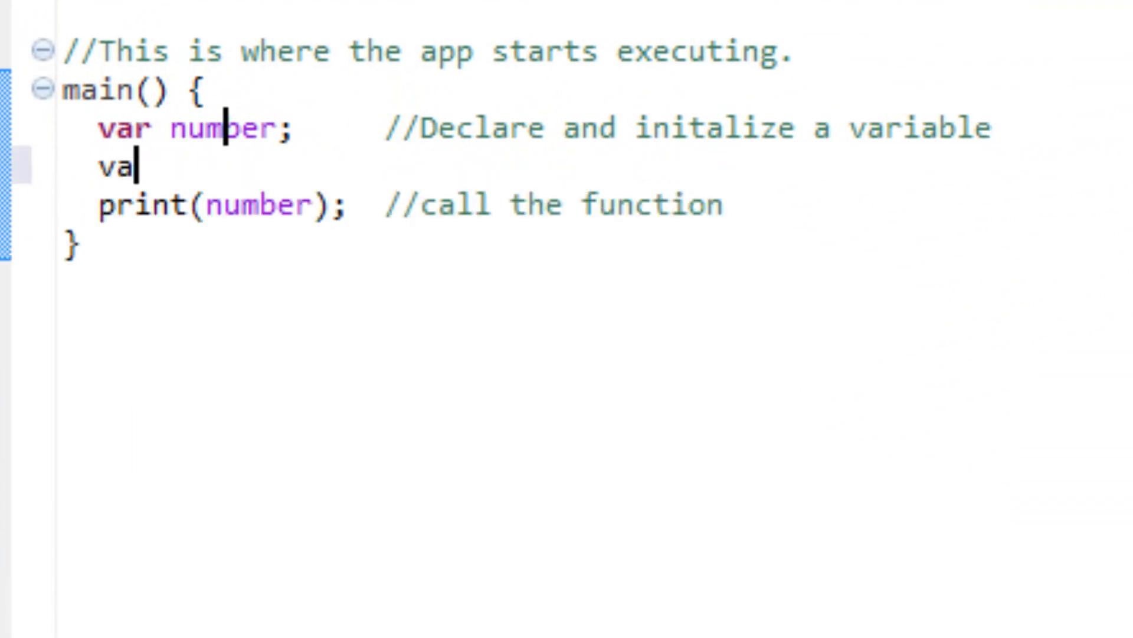
pyautogui.write('r')
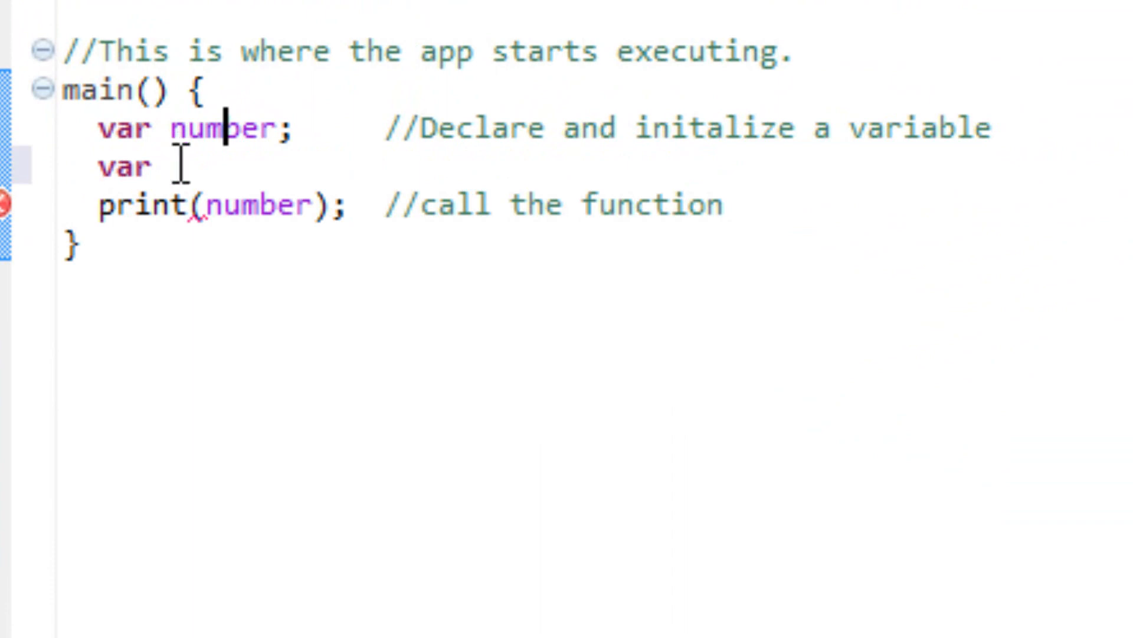
pyautogui.write('Blue')
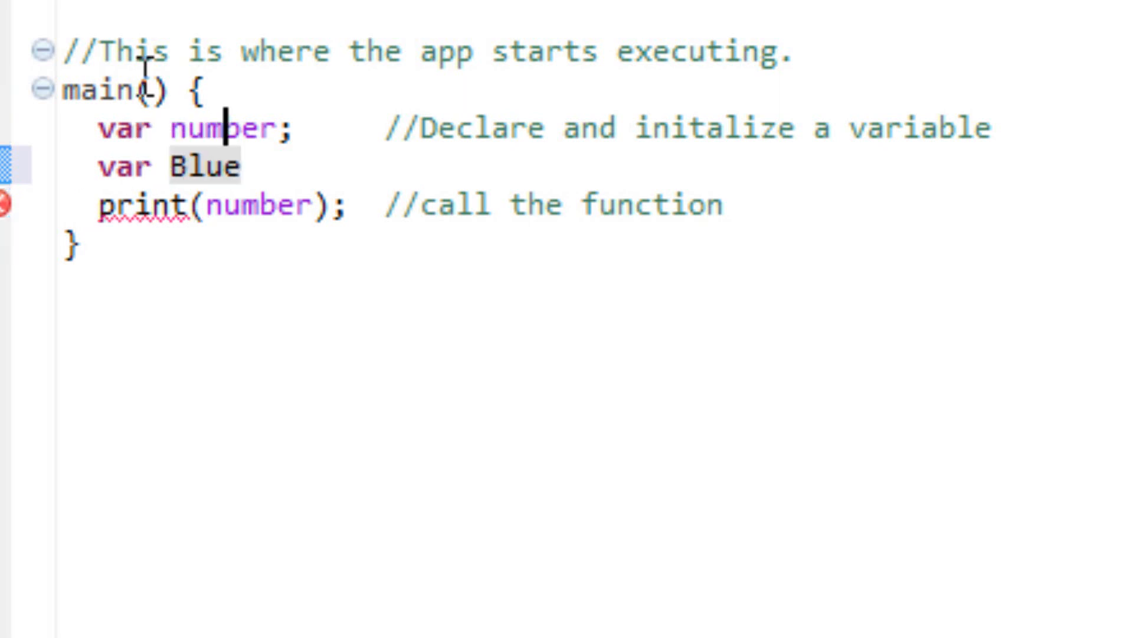
pyautogui.write('=')
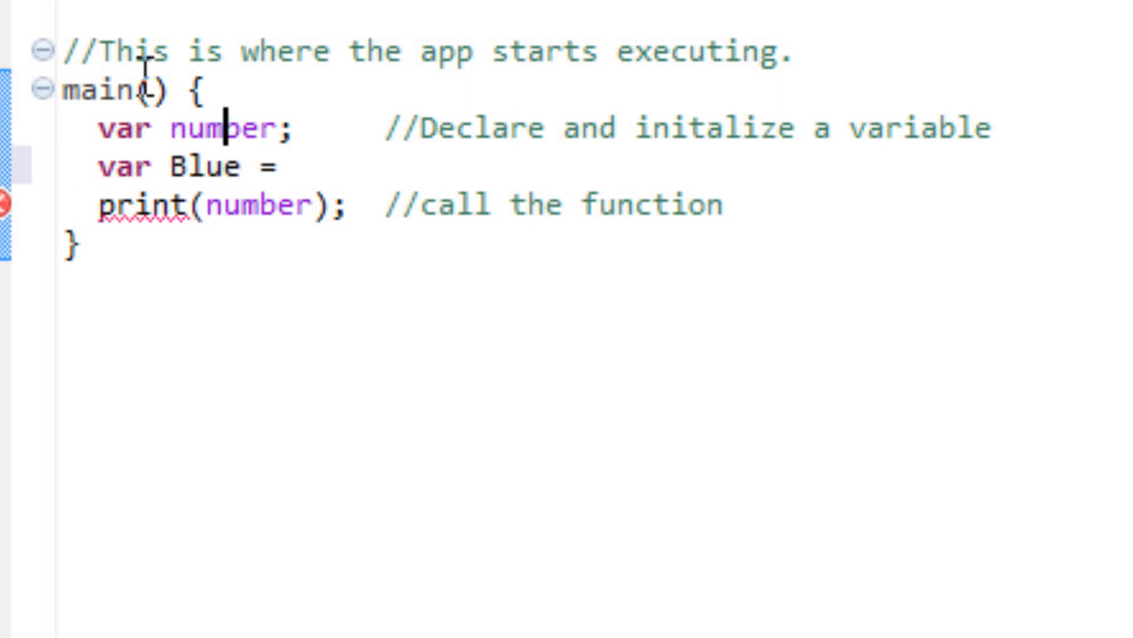
pyautogui.click(297, 167)
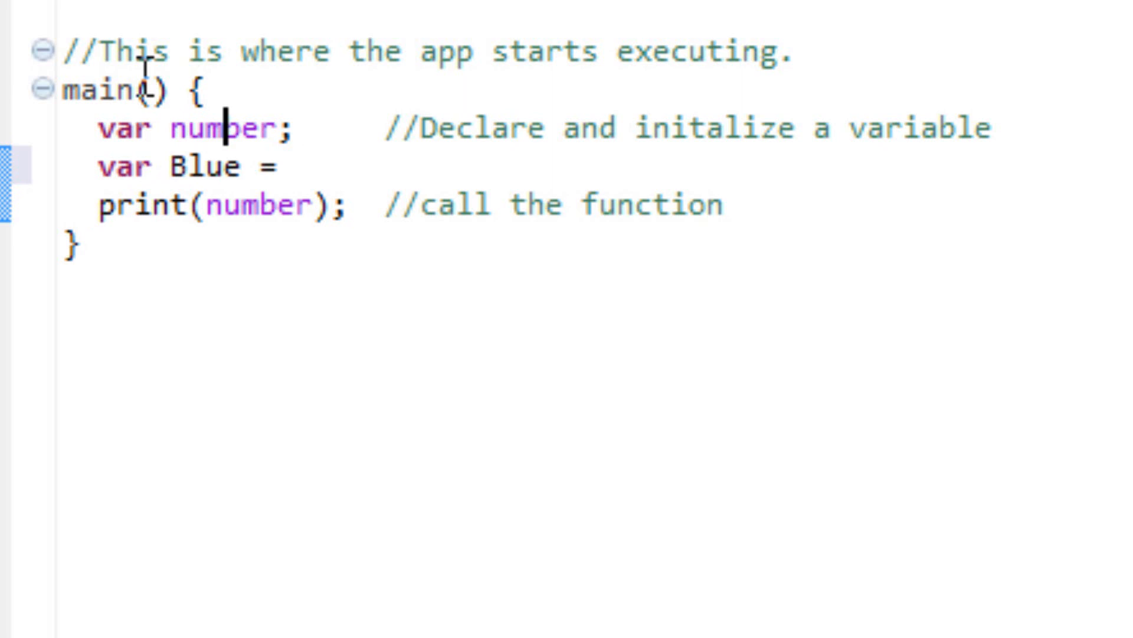
pyautogui.write("'")
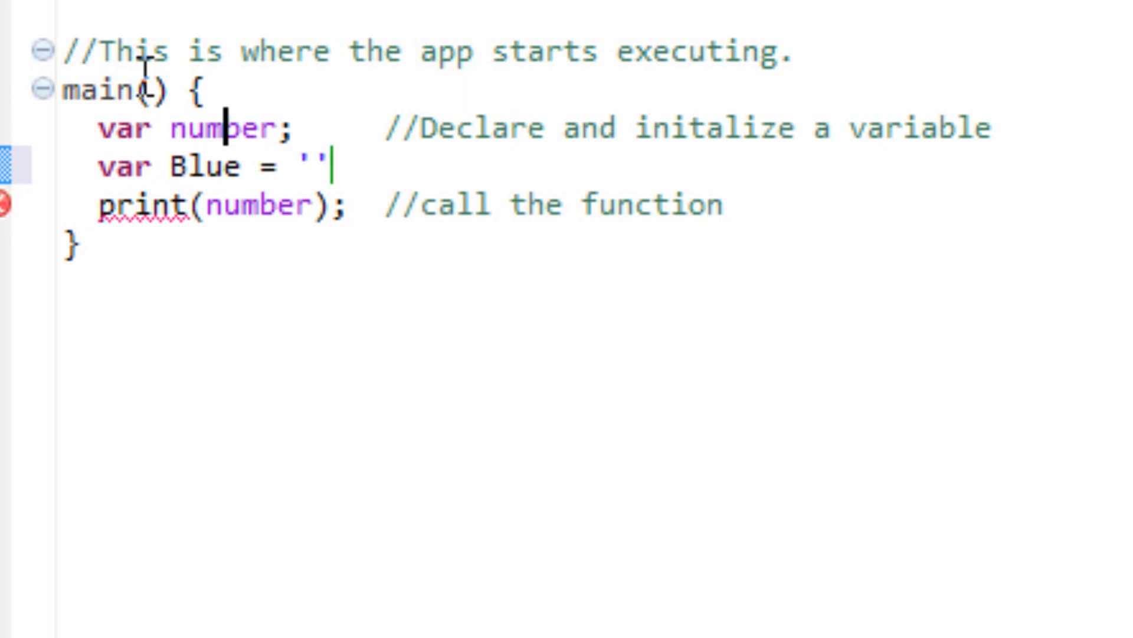
pyautogui.write('Hat')
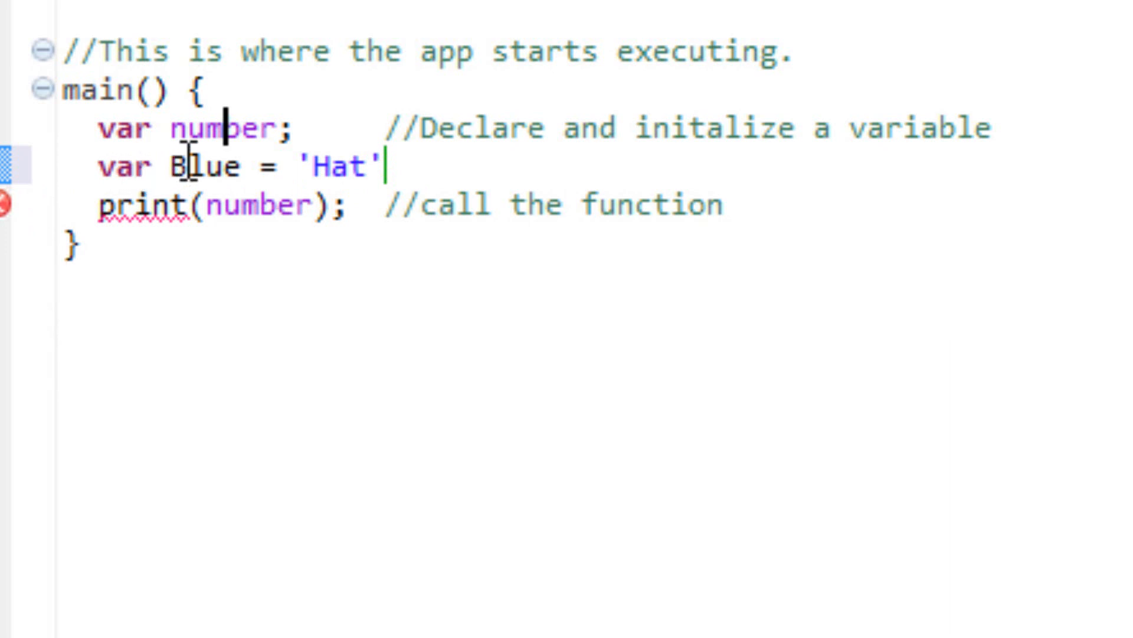
pyautogui.moveTo(320, 157)
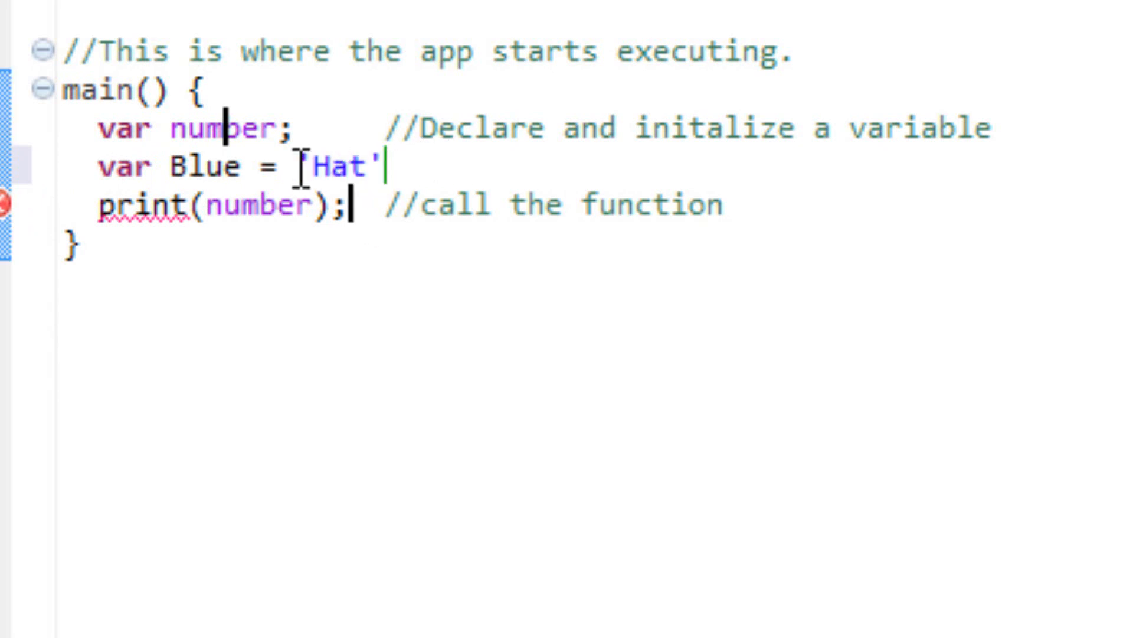
pyautogui.doubleClick(336, 165)
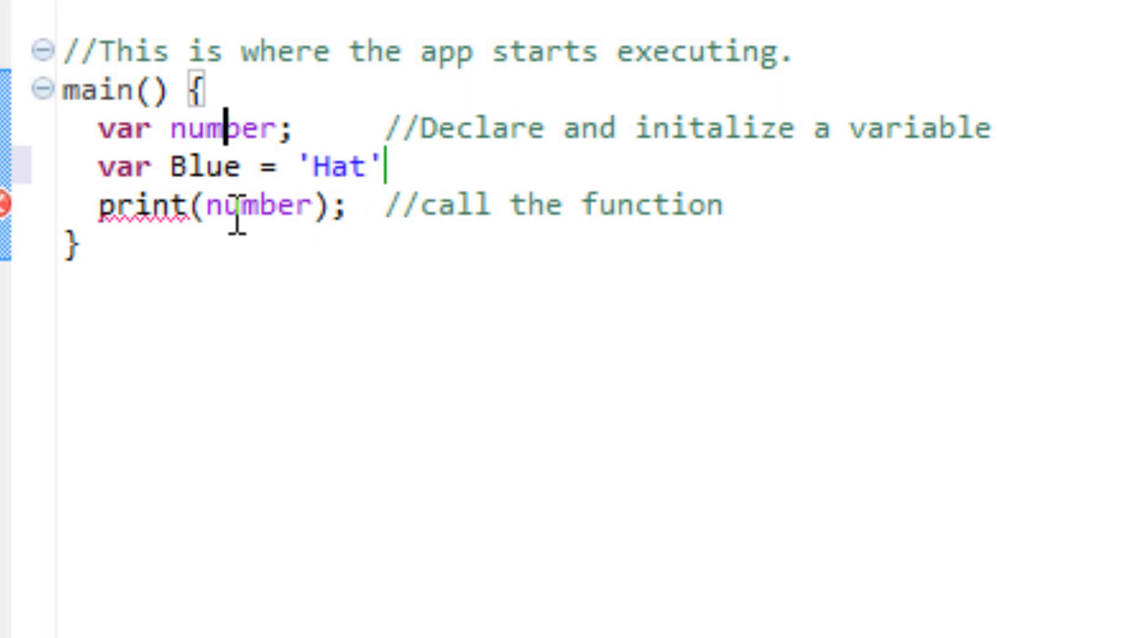
pyautogui.moveTo(586, 160)
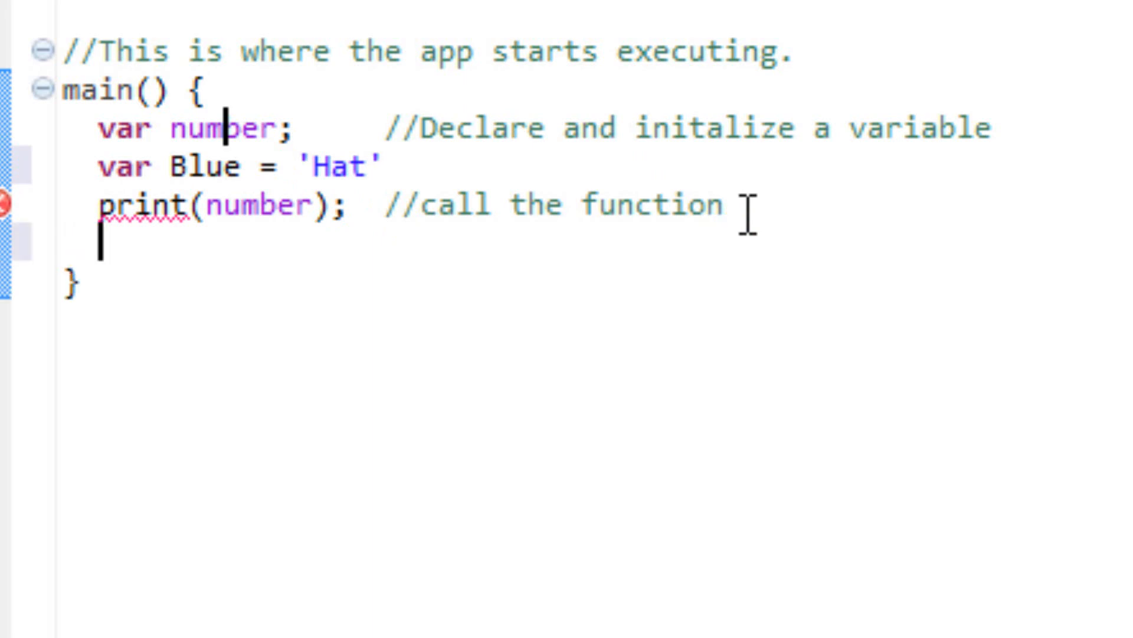
# - Write print(Blue); on the line after the print of number
pyautogui.write('print')
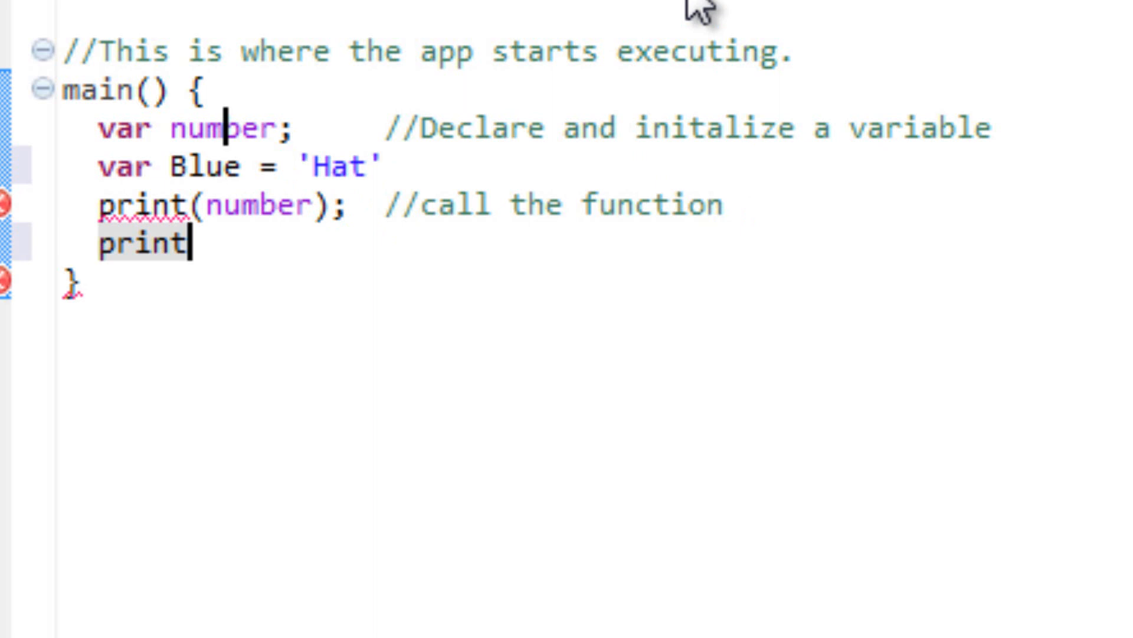
pyautogui.write('()')
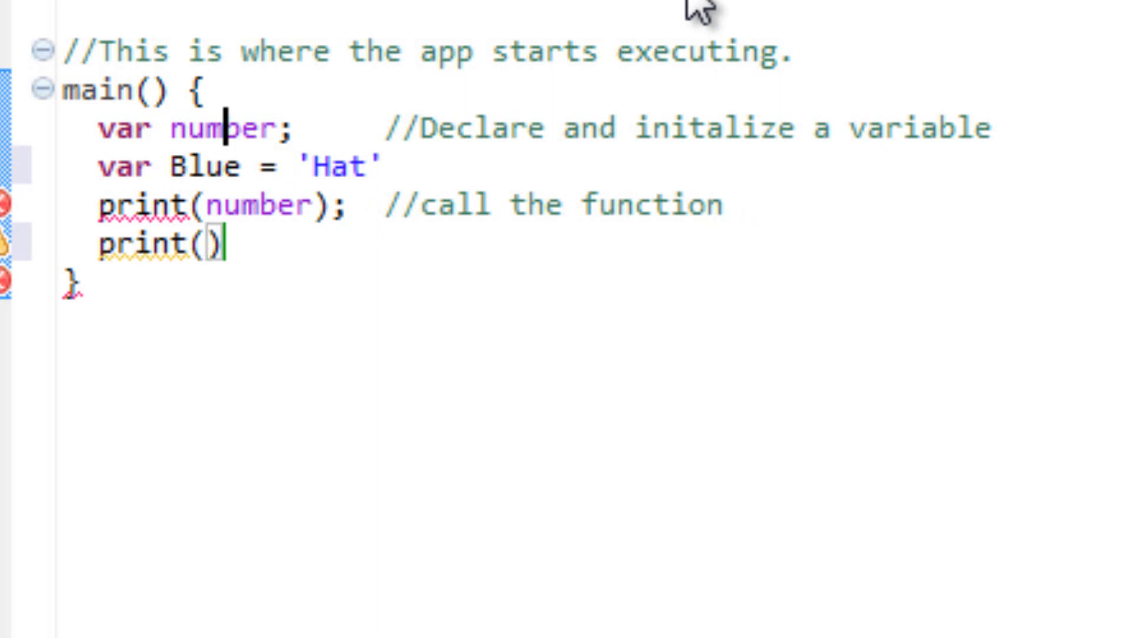
pyautogui.write('Blu')
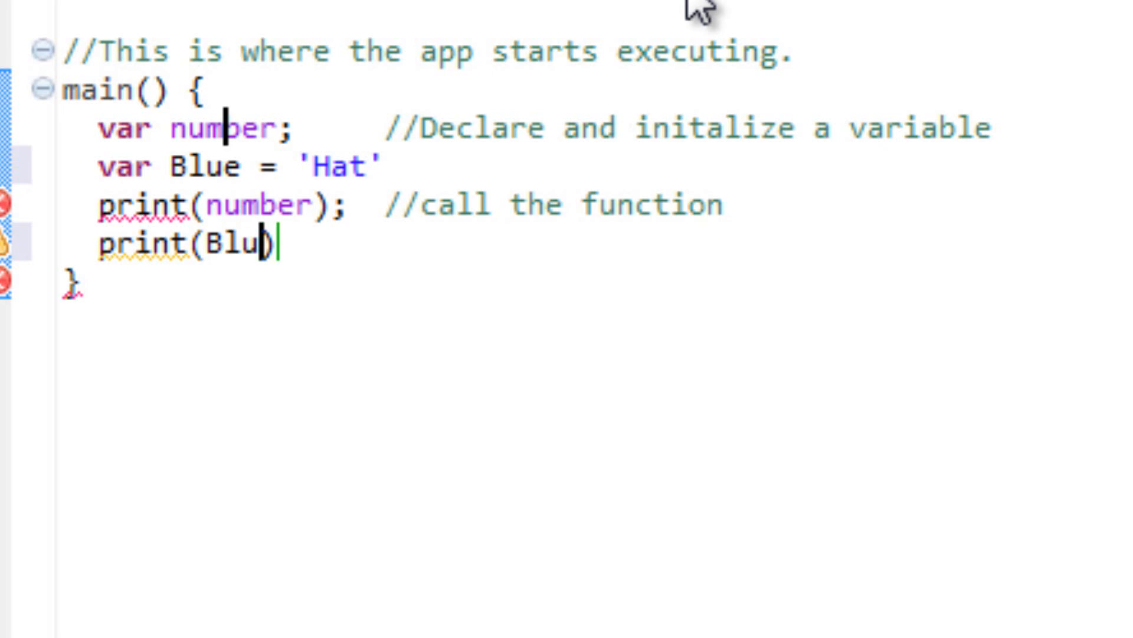
pyautogui.write('e')
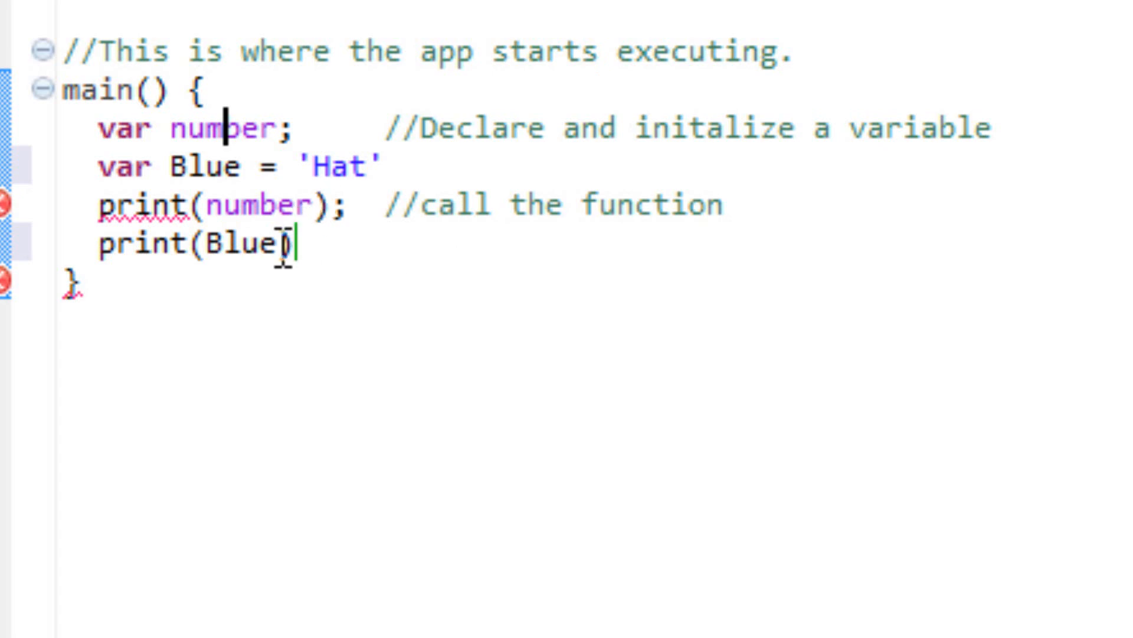
pyautogui.write(')')
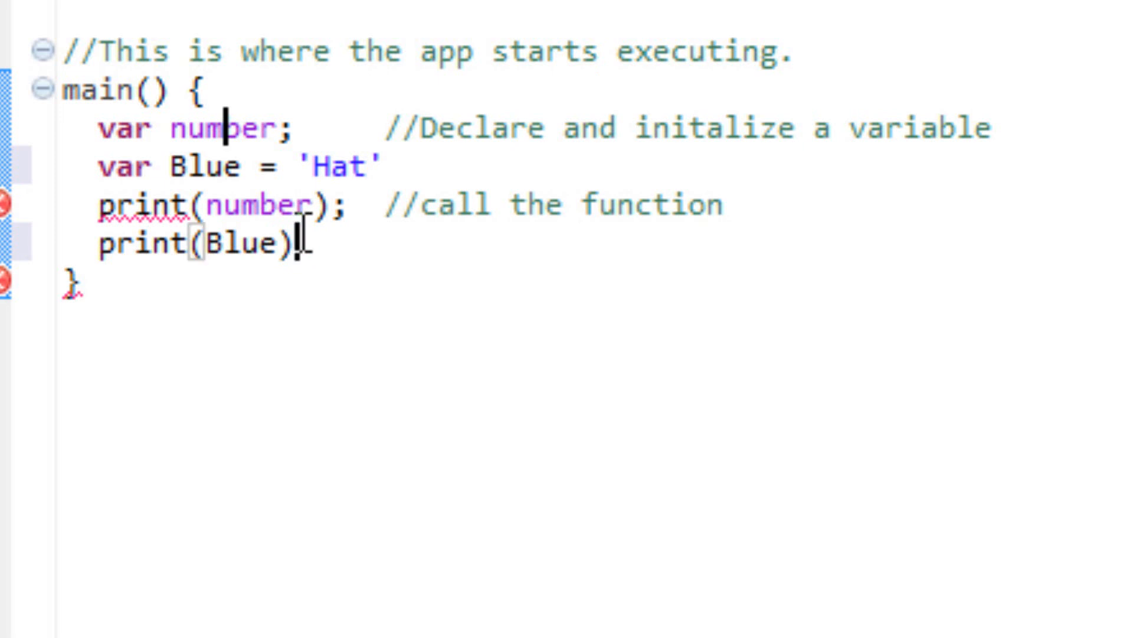
pyautogui.write(';')
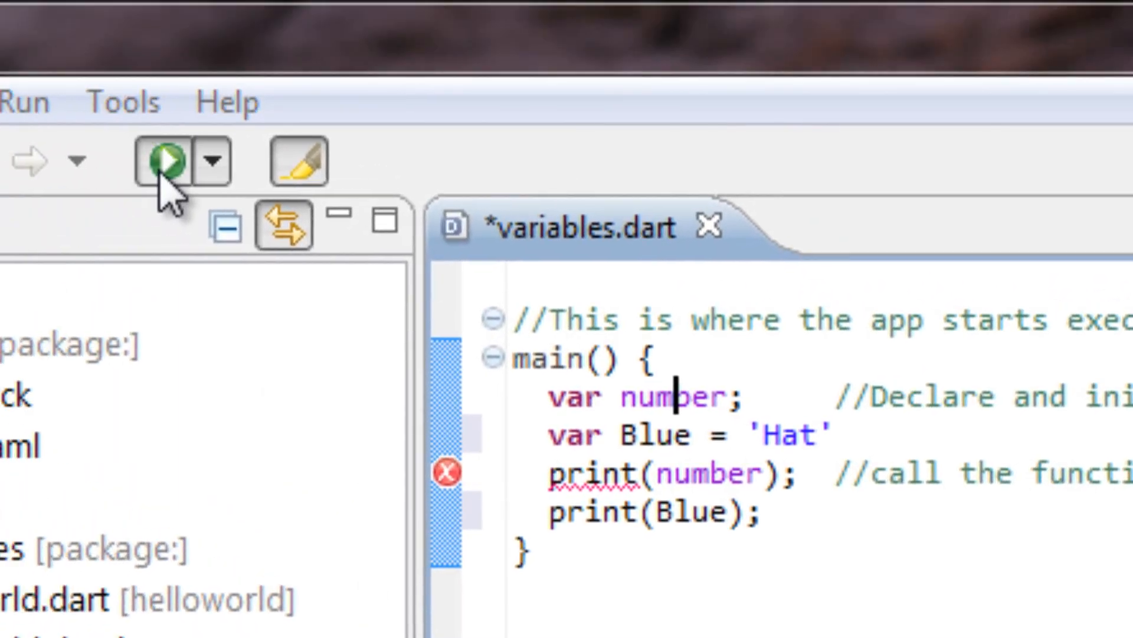
# - Run the script, then terminate the Blue declaration with a semicolon
pyautogui.click(167, 161)
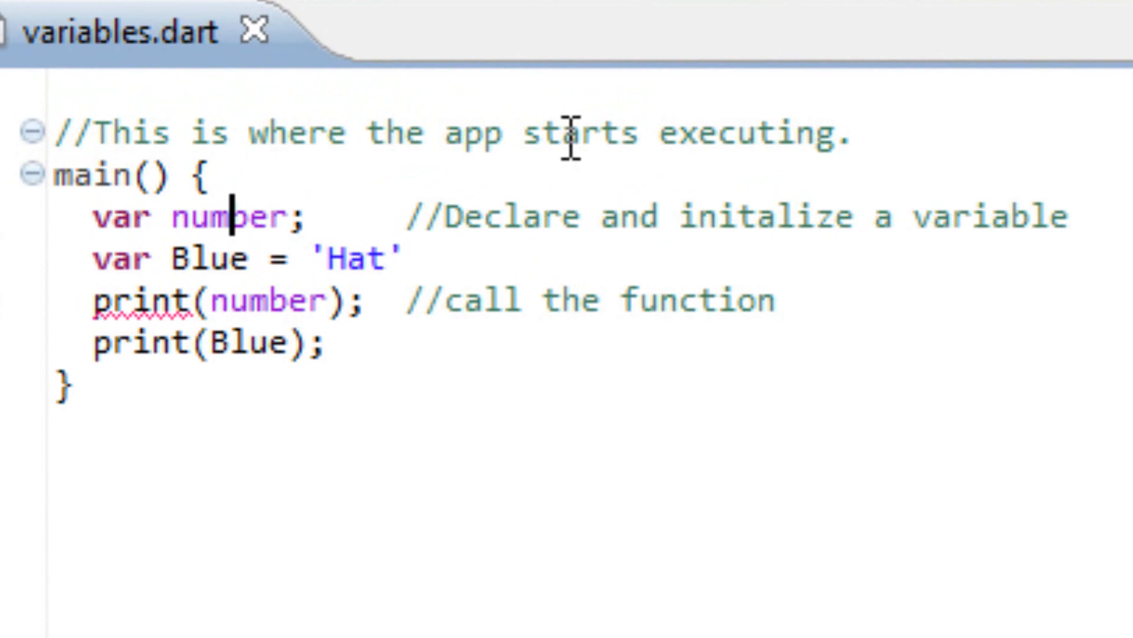
pyautogui.write(';')
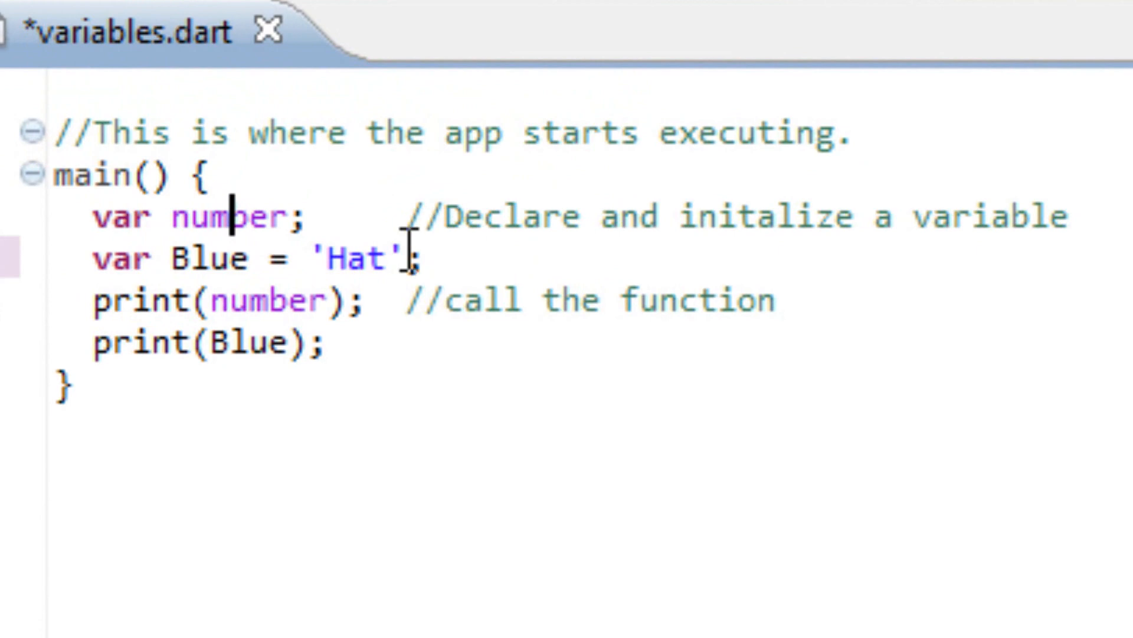